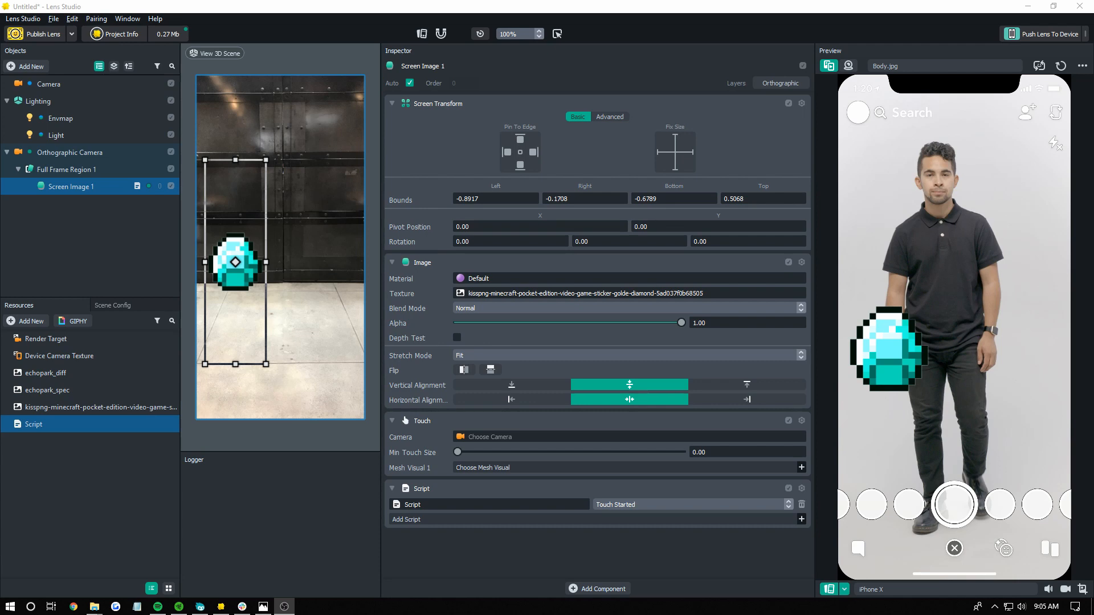
mouse_move(766, 538)
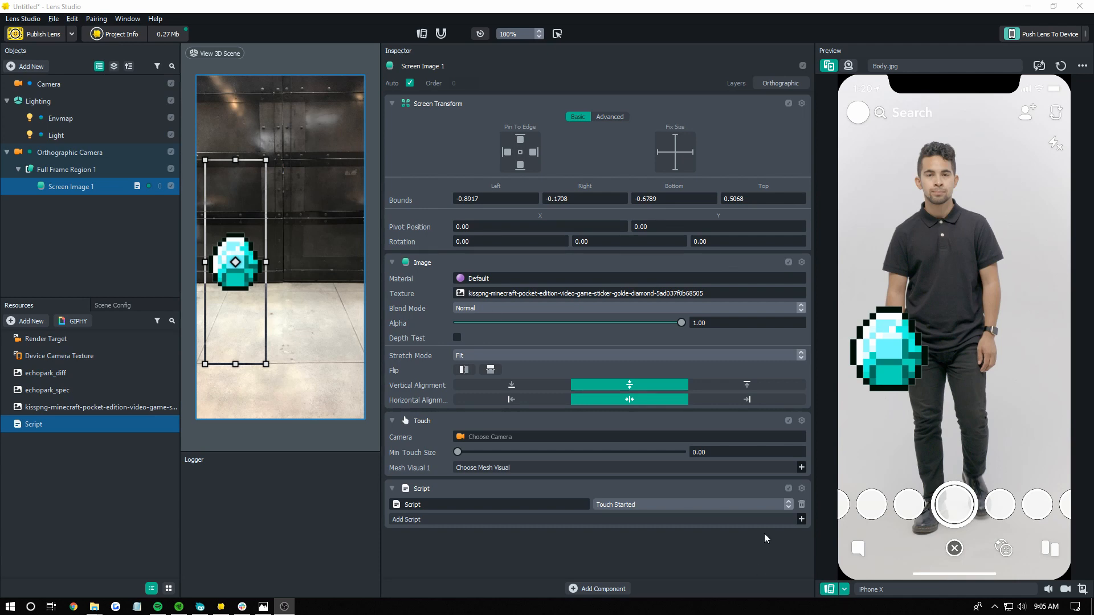
mouse_move(826, 493)
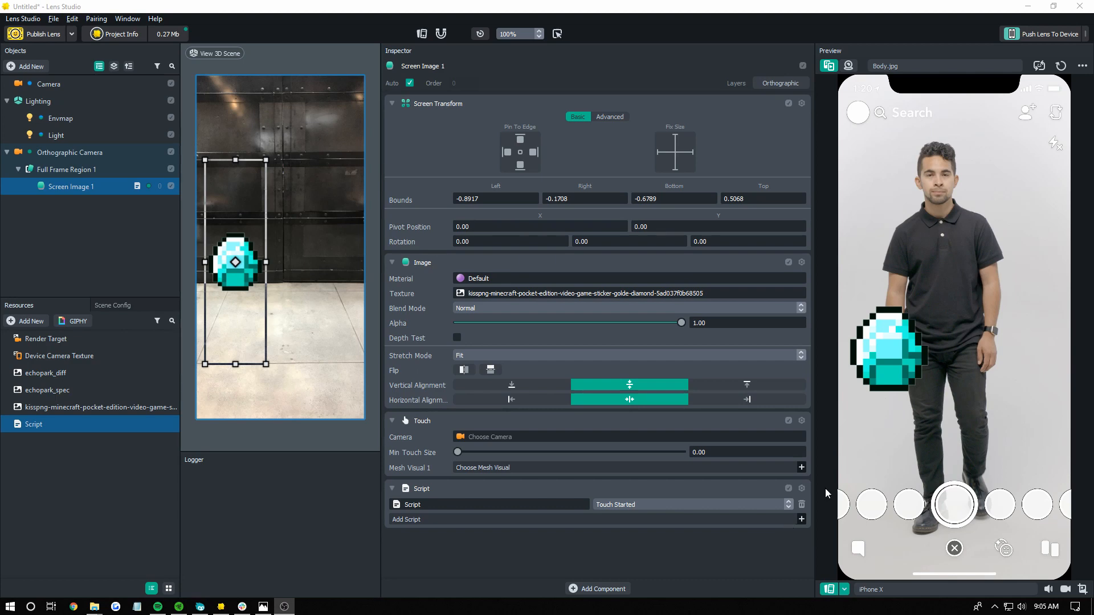
mouse_move(962, 318)
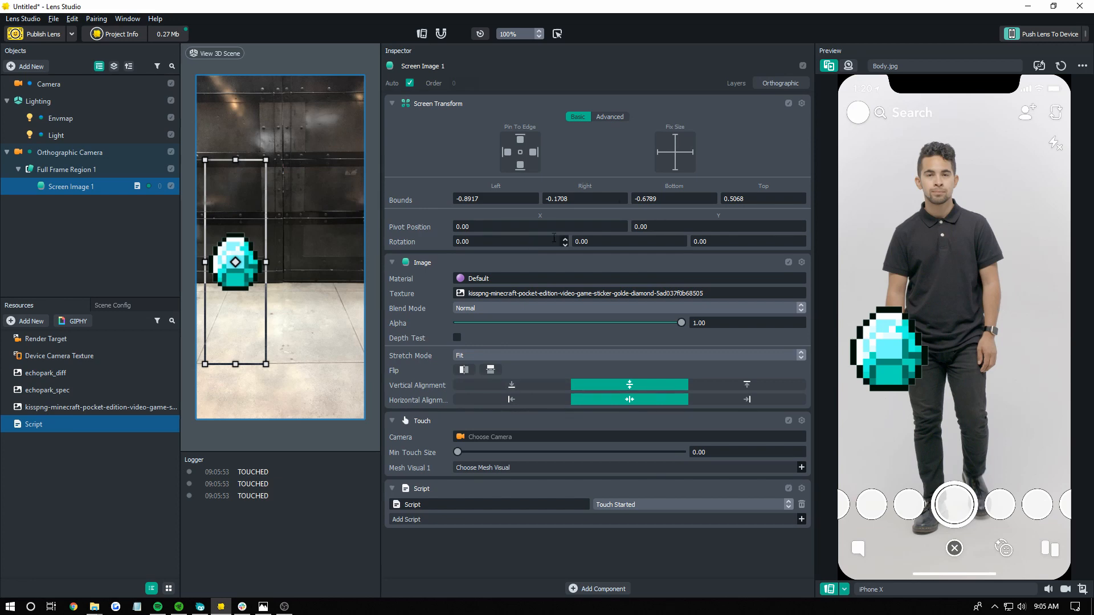
mouse_move(440, 443)
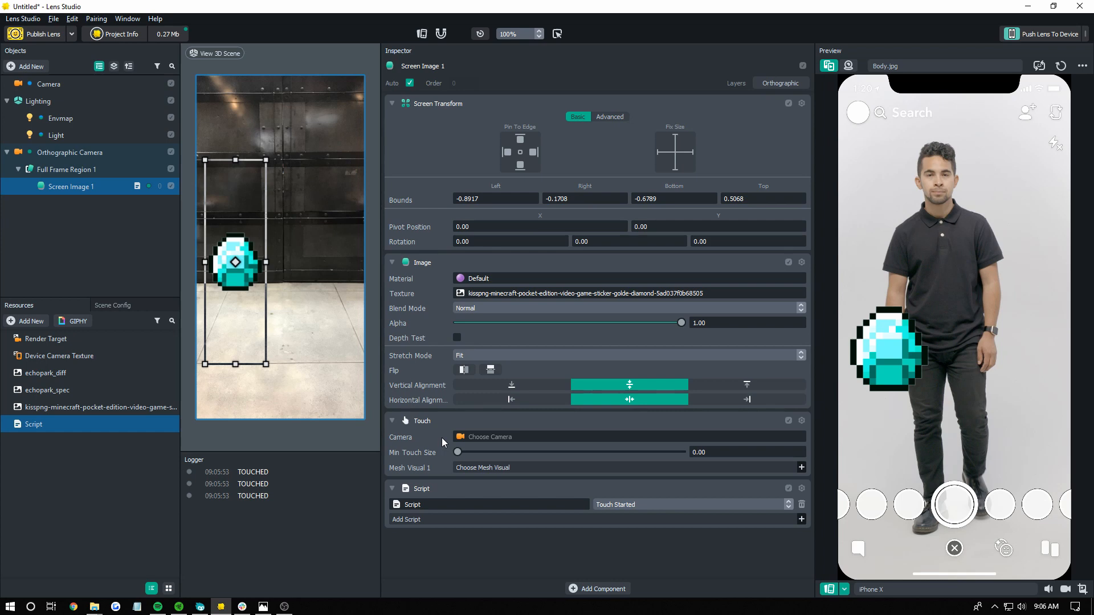
mouse_move(481, 511)
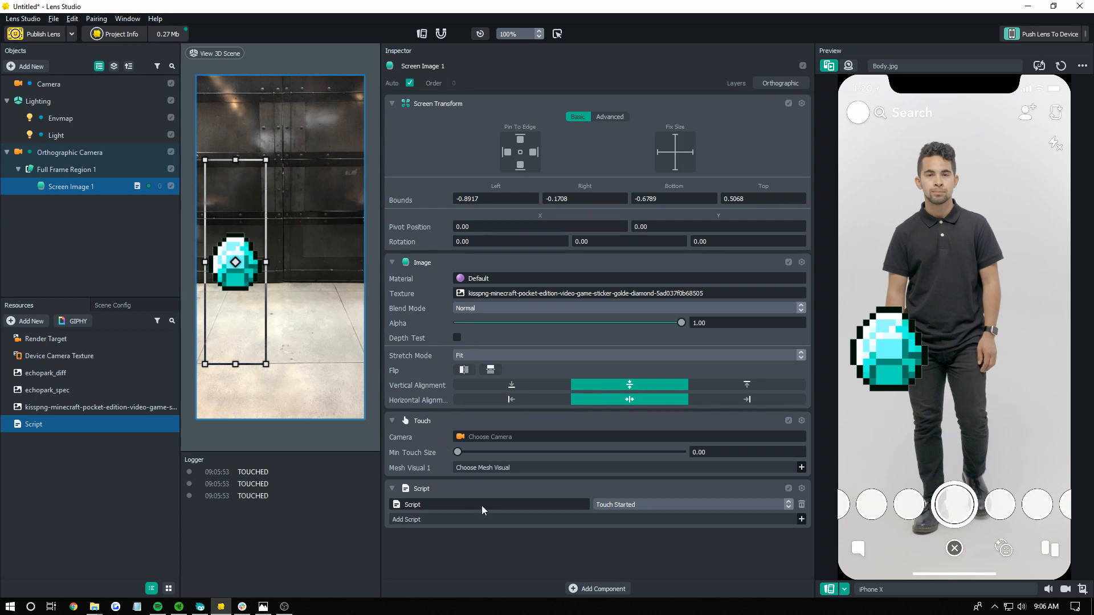
mouse_move(676, 513)
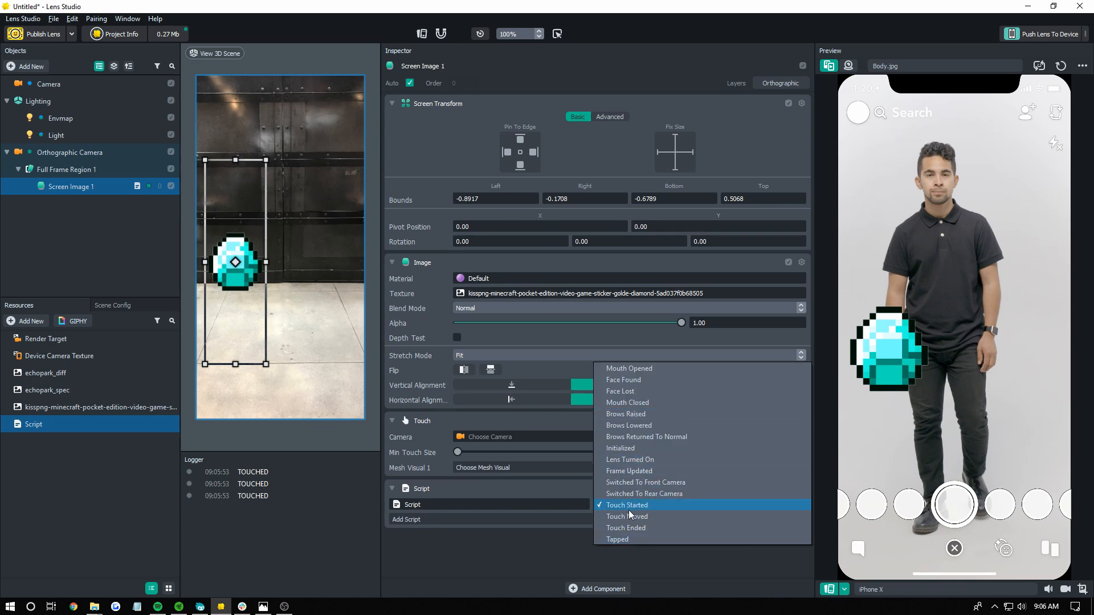
- Keep Touch Started as the Script component's trigger event after testing the diamond
left_click(627, 505)
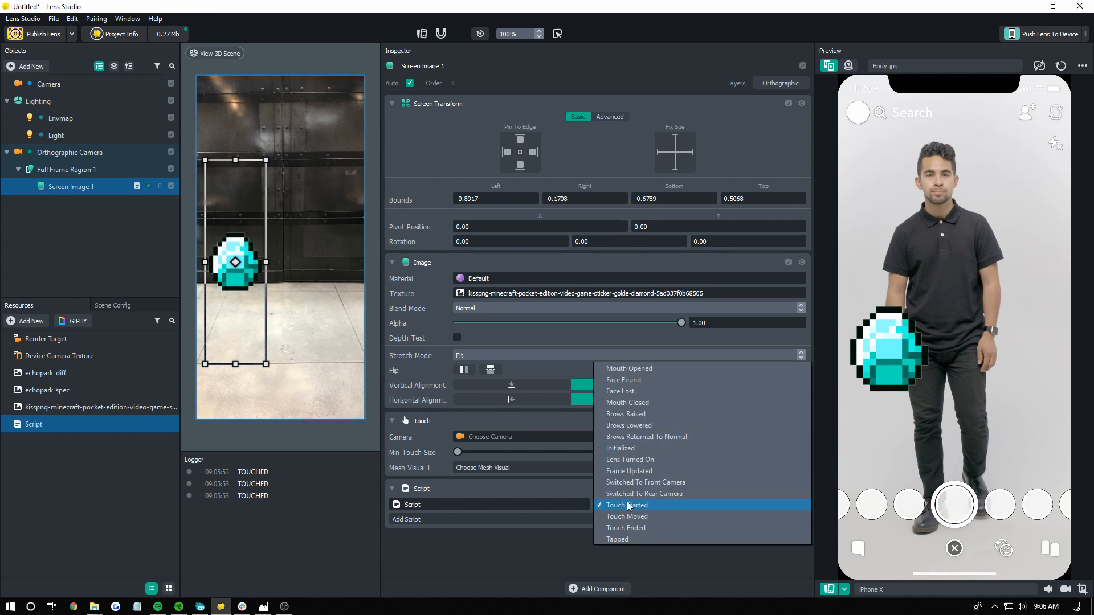
left_click(628, 505)
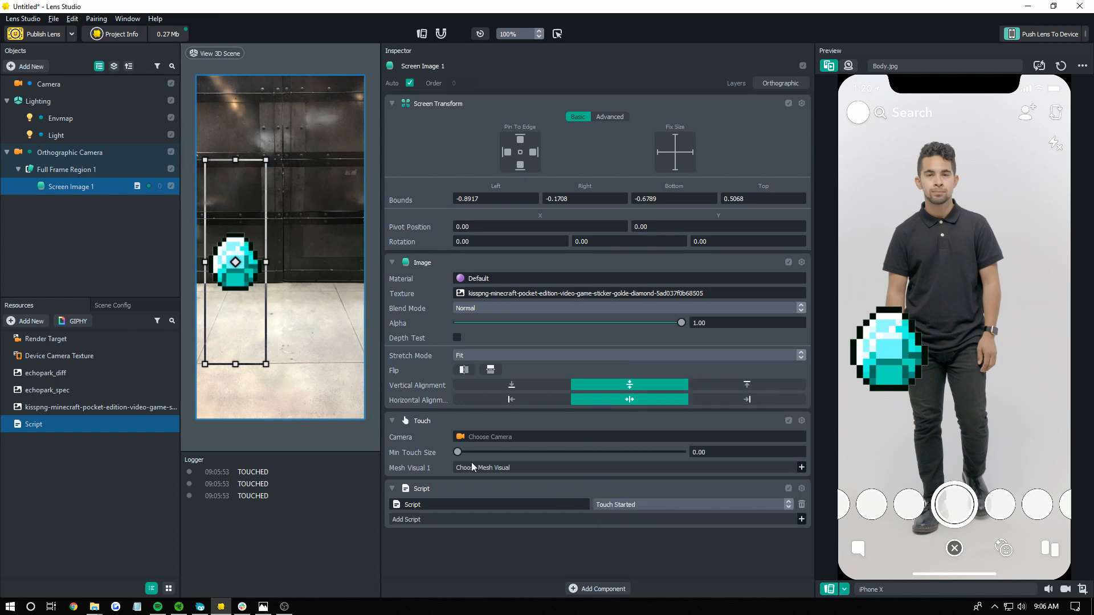
- Delete the diamond screen image, its camera setup and the Script resource, then list objects to add
right_click(421, 489)
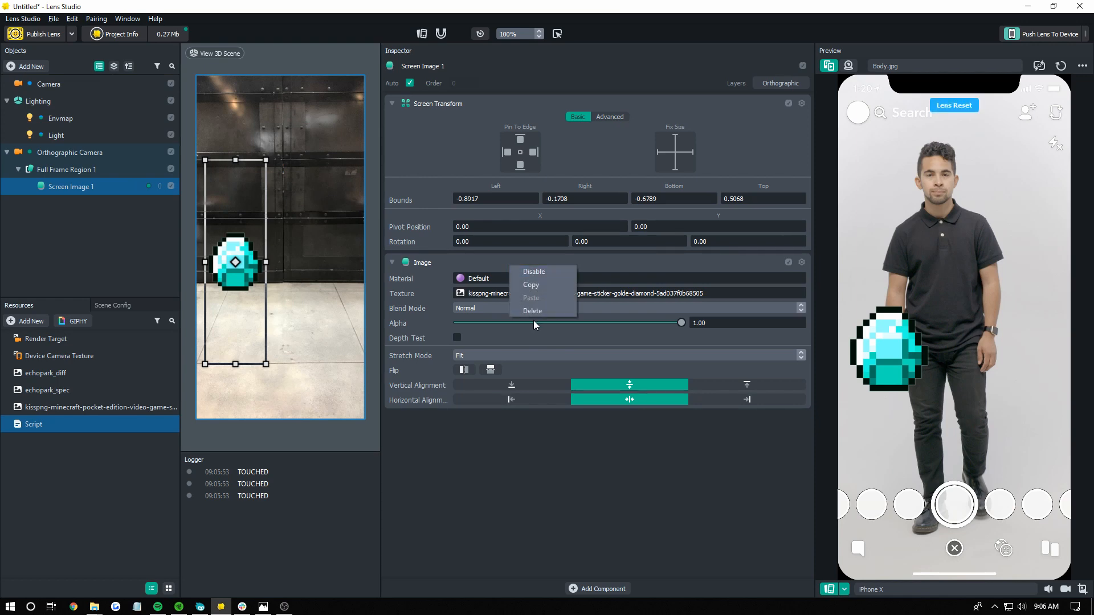
right_click(70, 151)
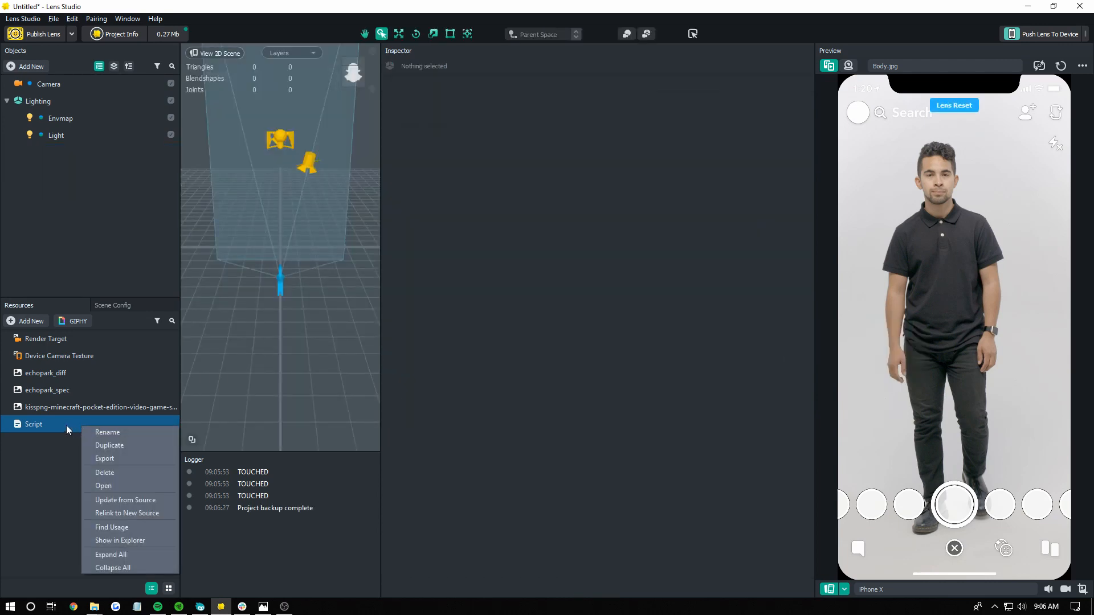
left_click(104, 472)
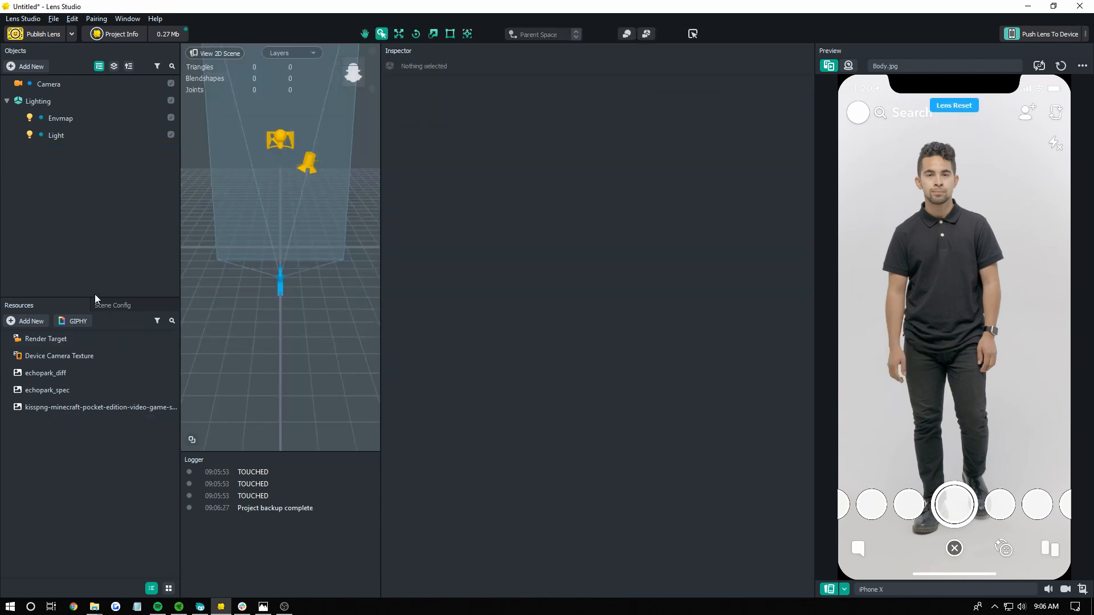
left_click(31, 66)
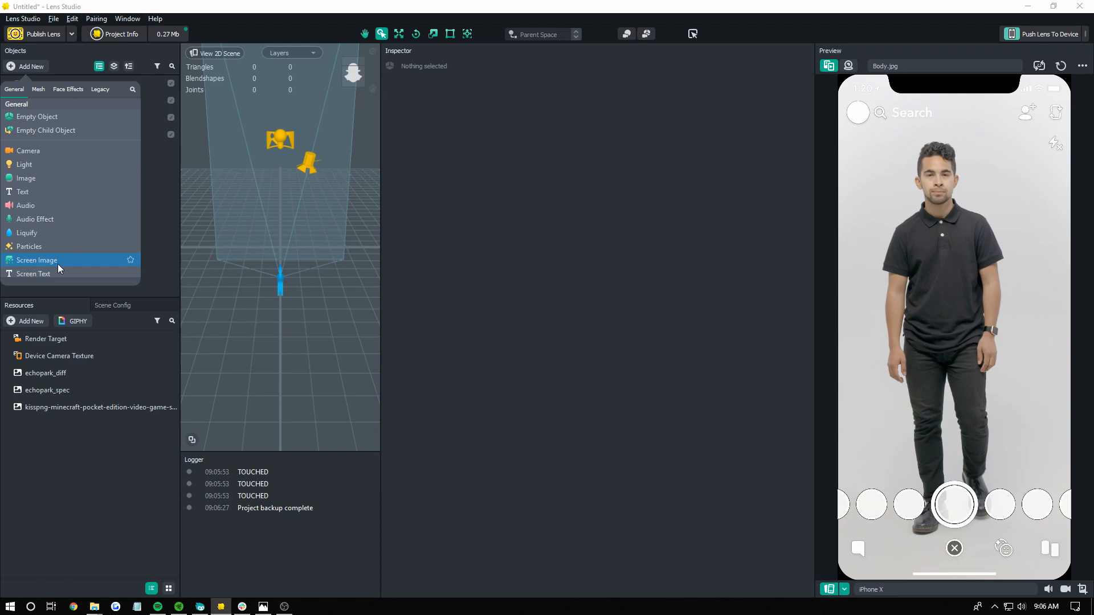
- Add a new Screen Image and assign the diamond texture to it
left_click(37, 259)
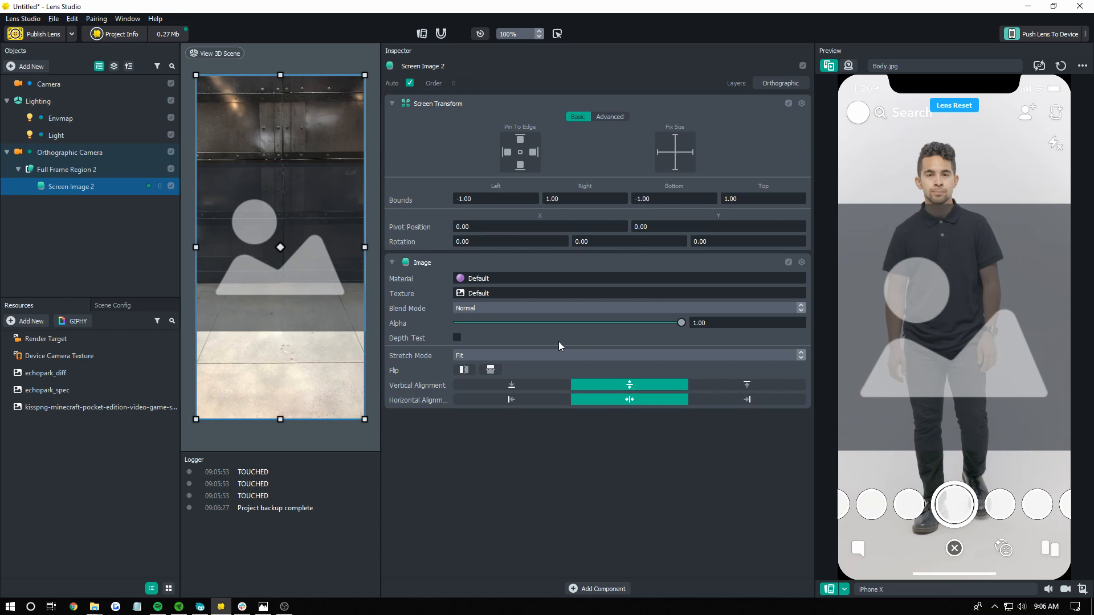
left_click(100, 406)
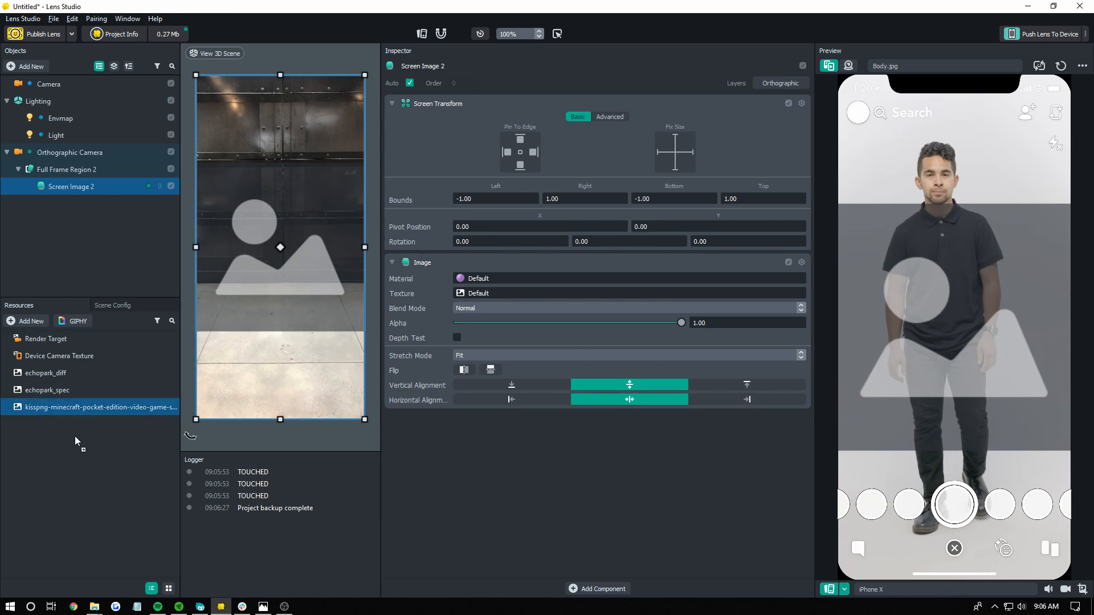
mouse_move(509, 293)
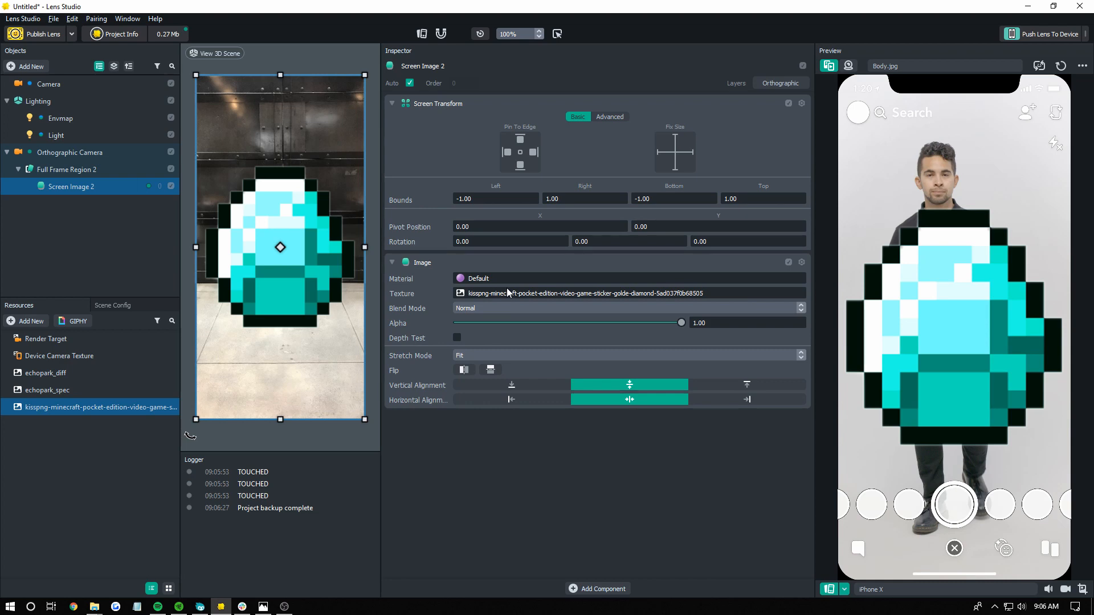
mouse_move(323, 233)
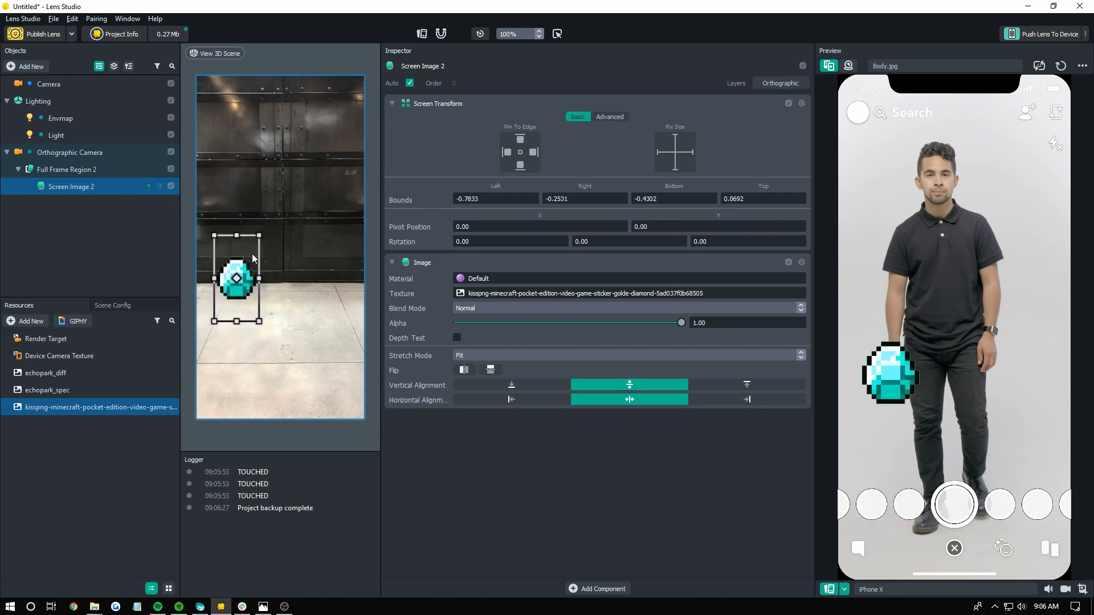
mouse_move(596, 588)
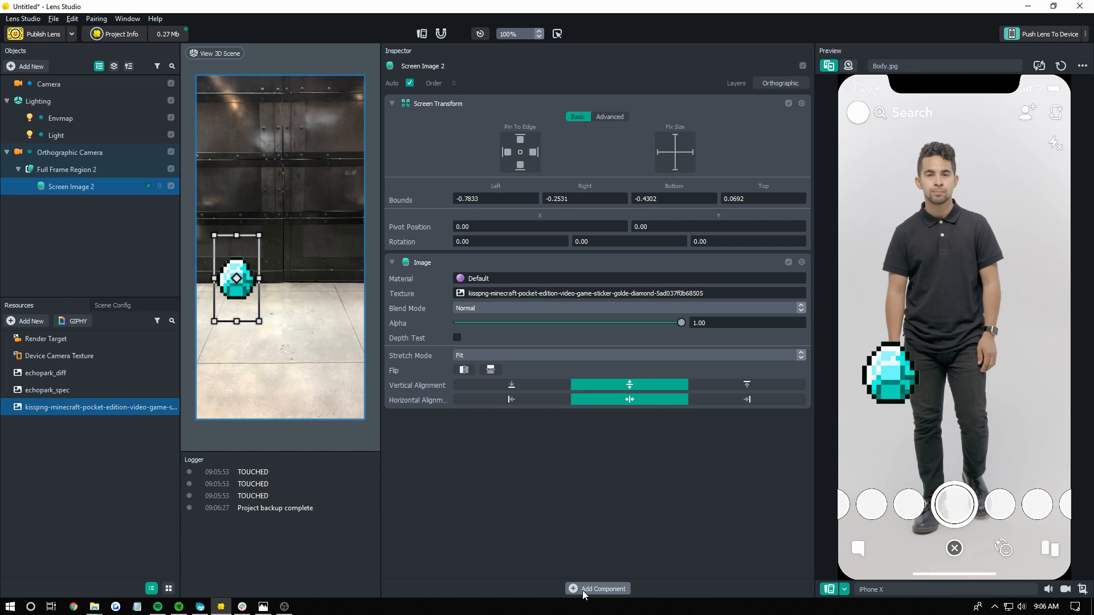
- Add a Touch component and a Script component to Screen Image 2
left_click(602, 587)
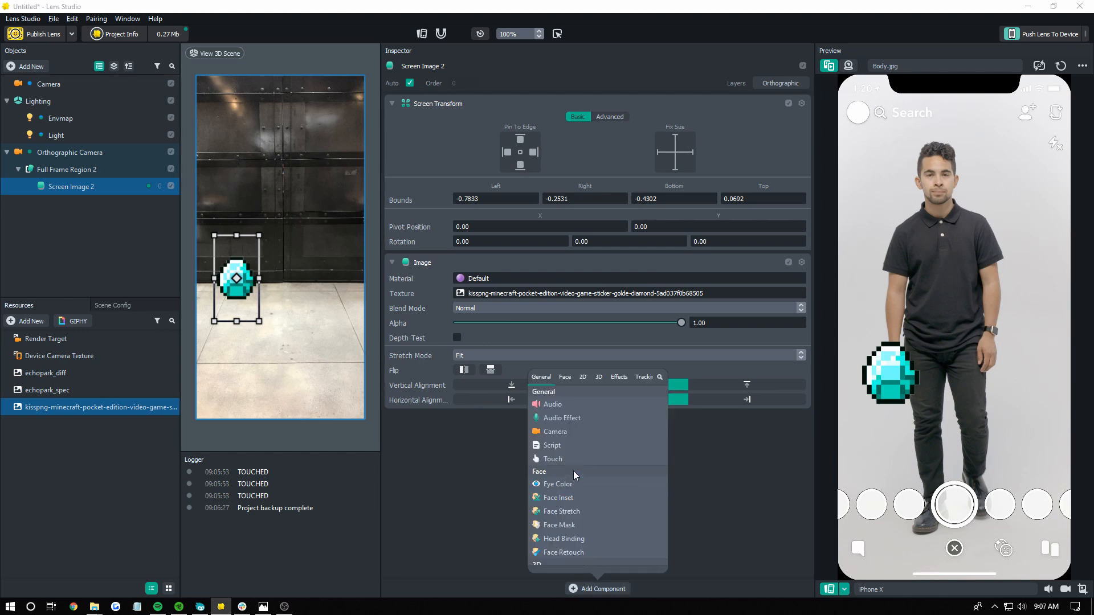
left_click(551, 459)
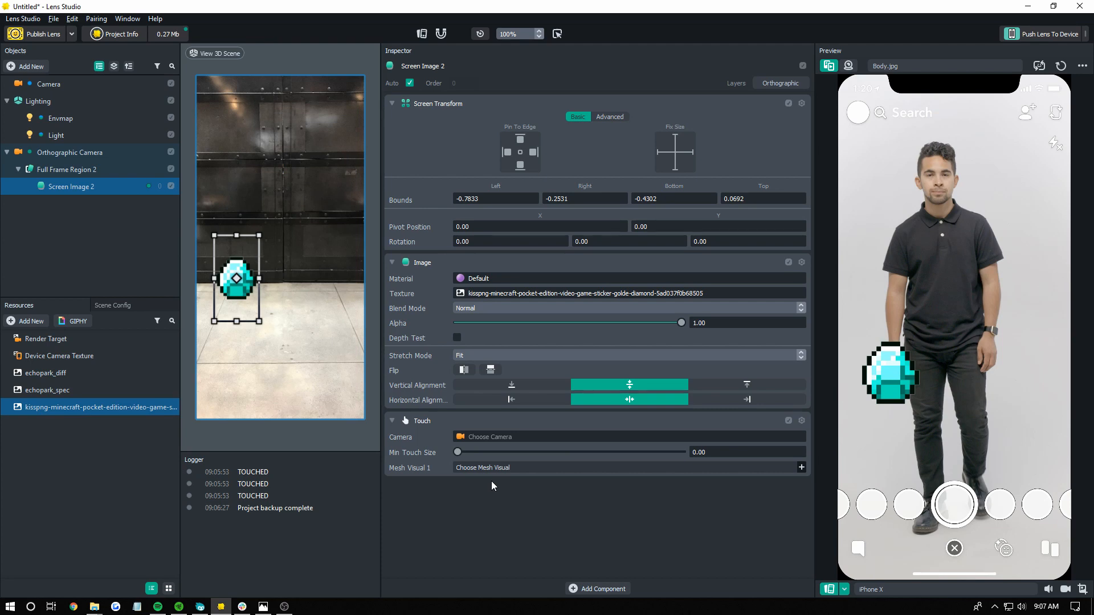
left_click(597, 588)
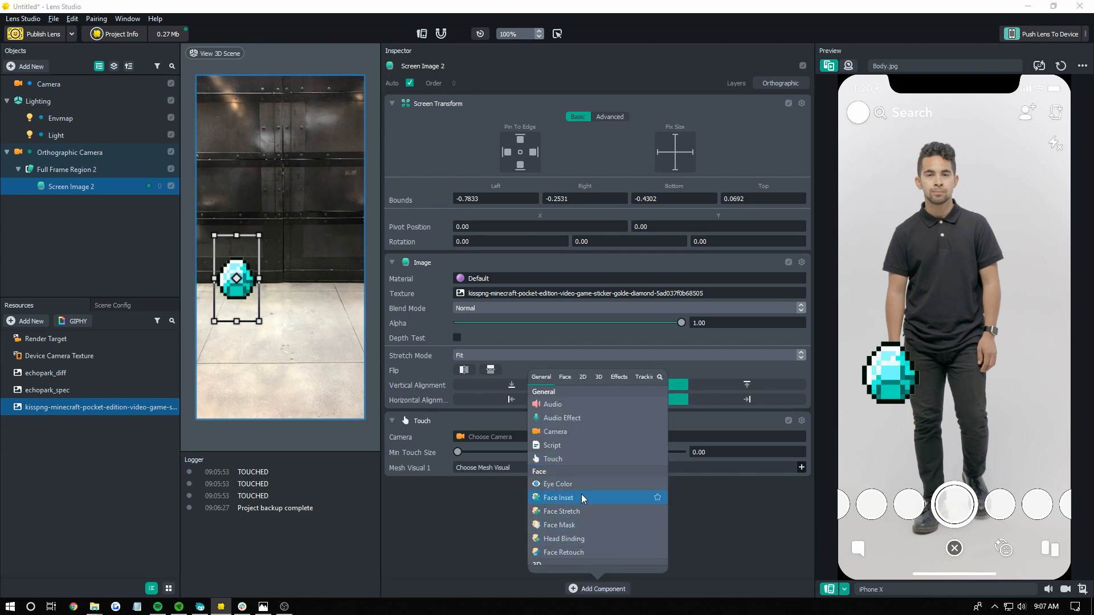
left_click(551, 446)
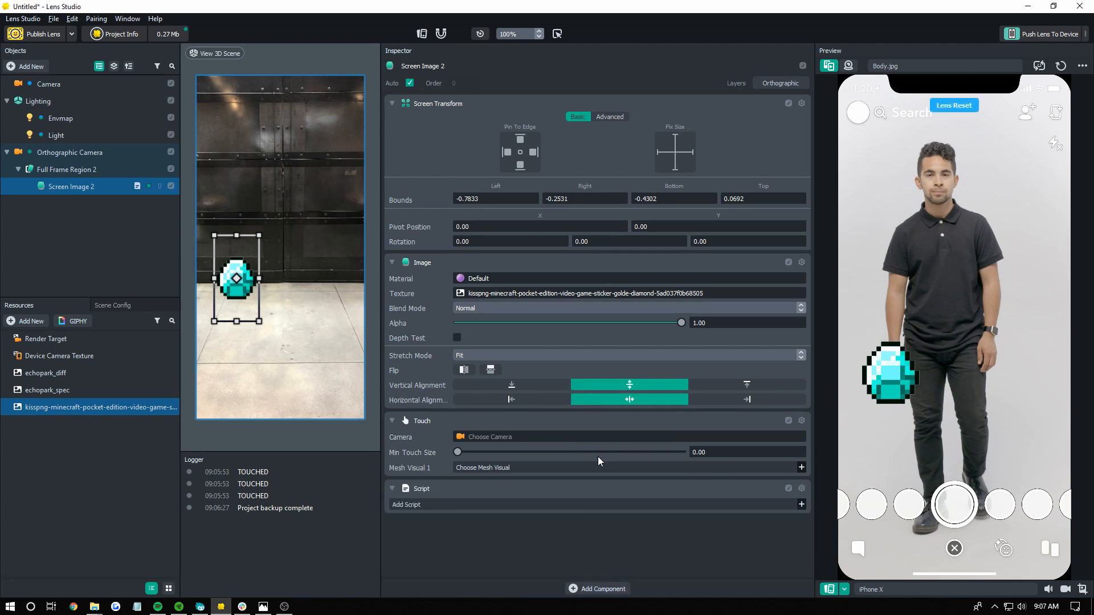
- Assign a new Script resource to the component, triggered on Touch Started
left_click(801, 505)
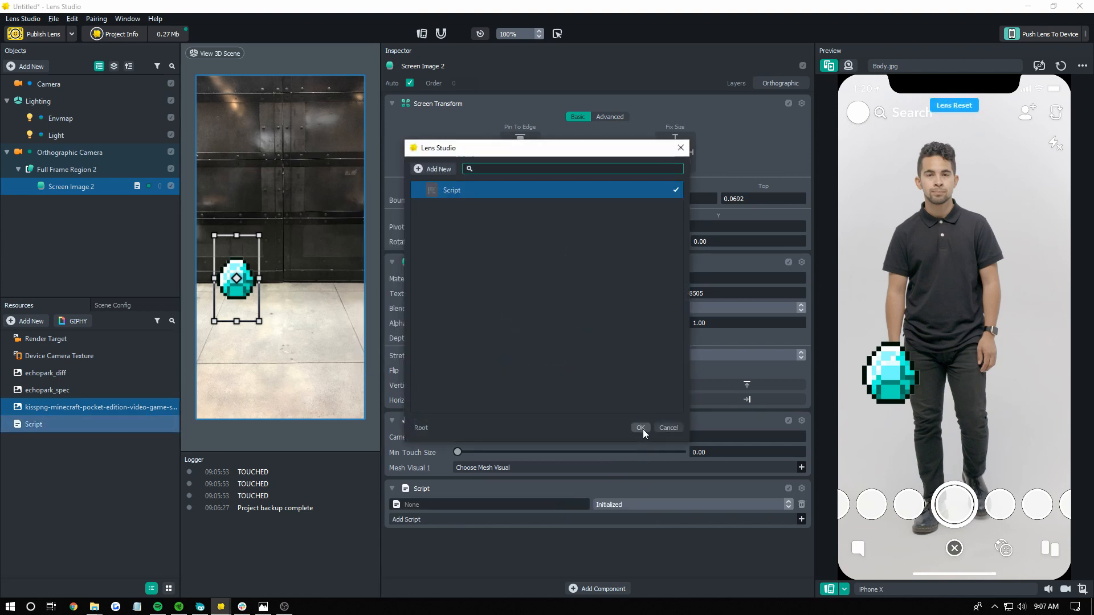
left_click(639, 427)
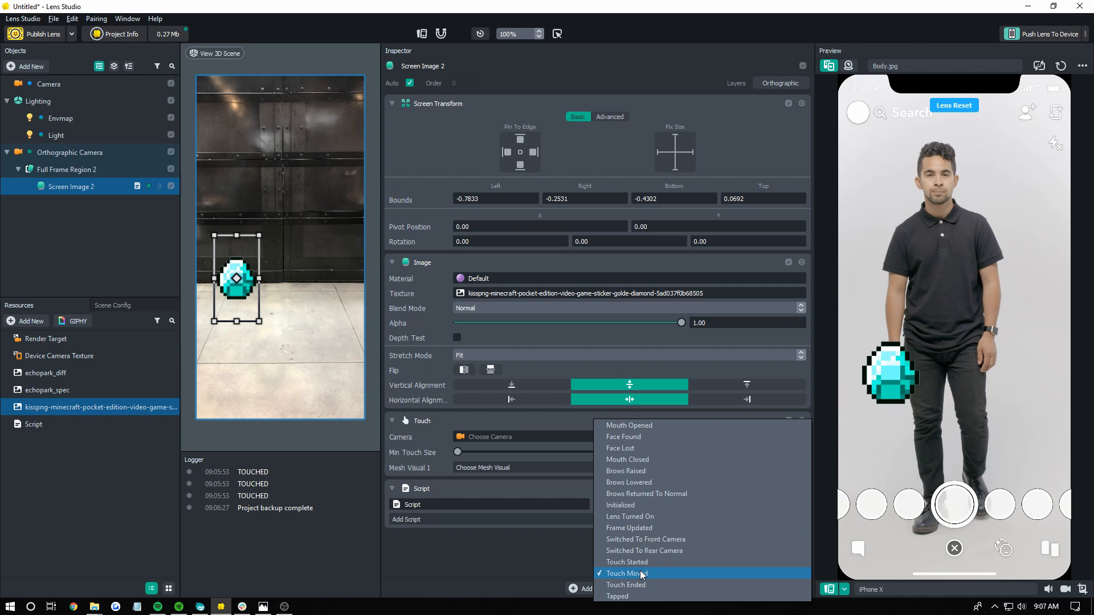
left_click(627, 562)
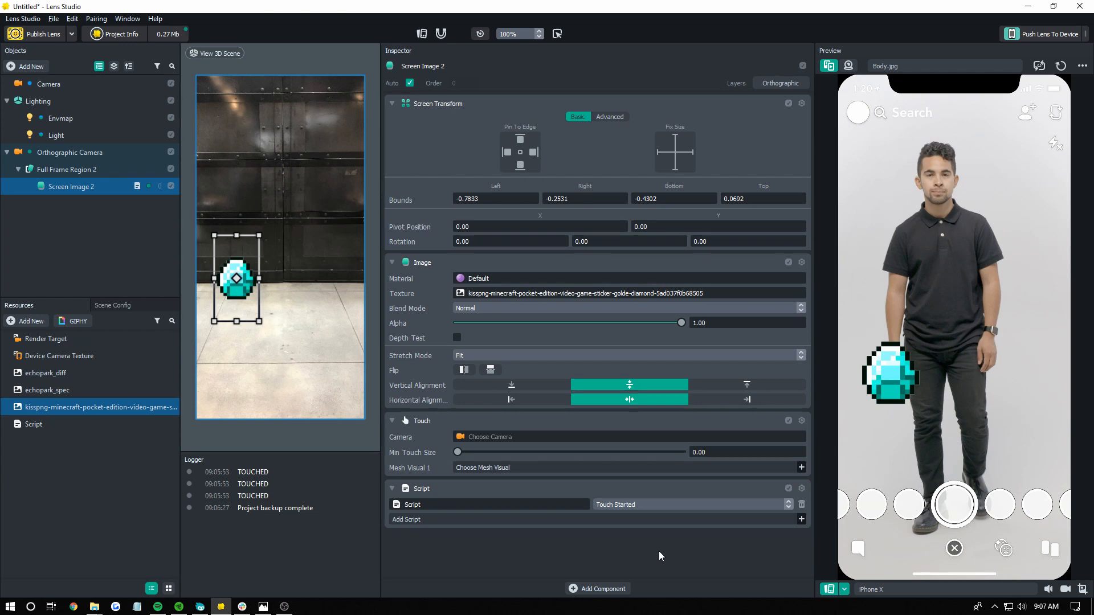
left_click(33, 424)
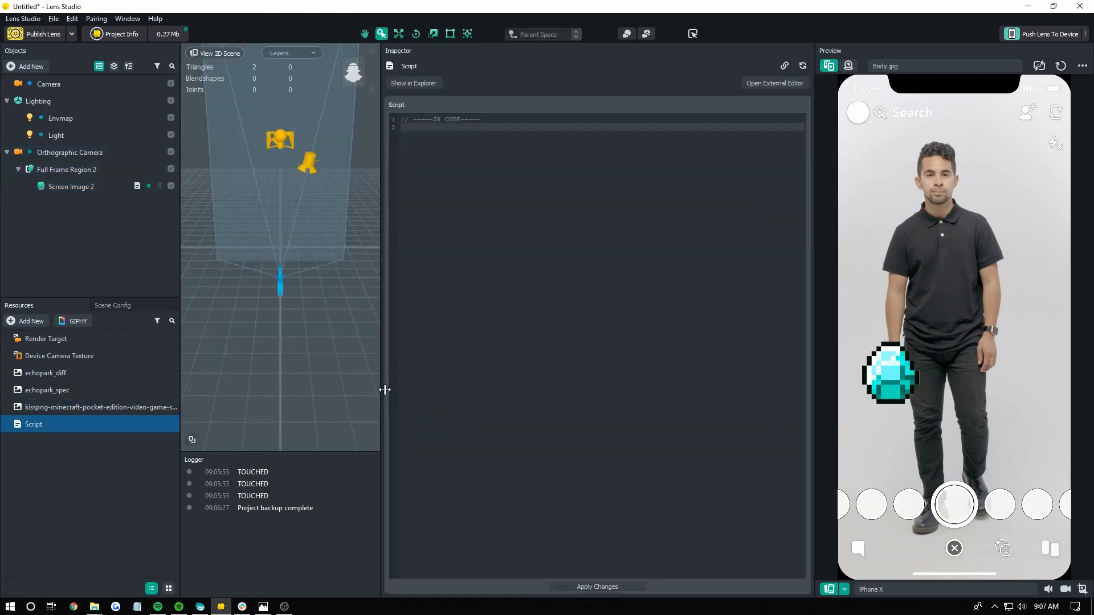
- Write print('tapped') in the new script
type("print(\"")
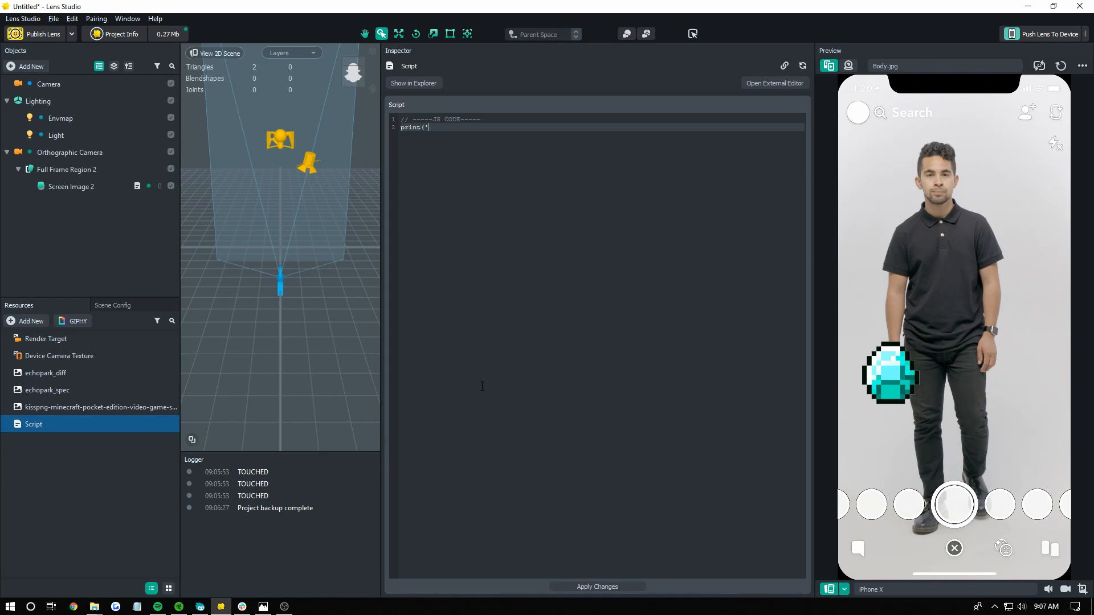
type("tapped')")
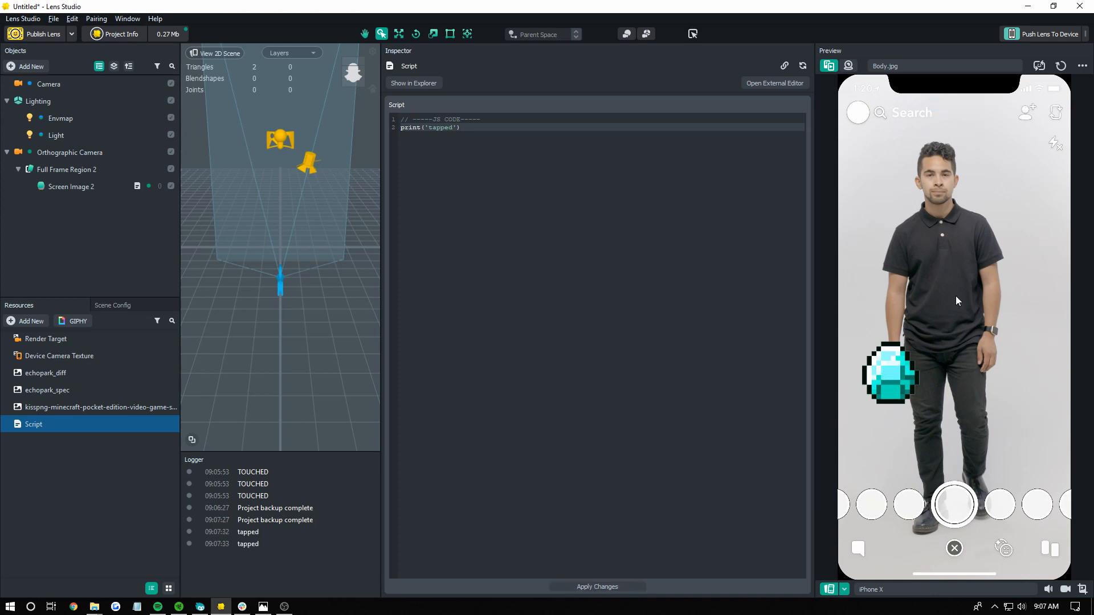
mouse_move(157, 322)
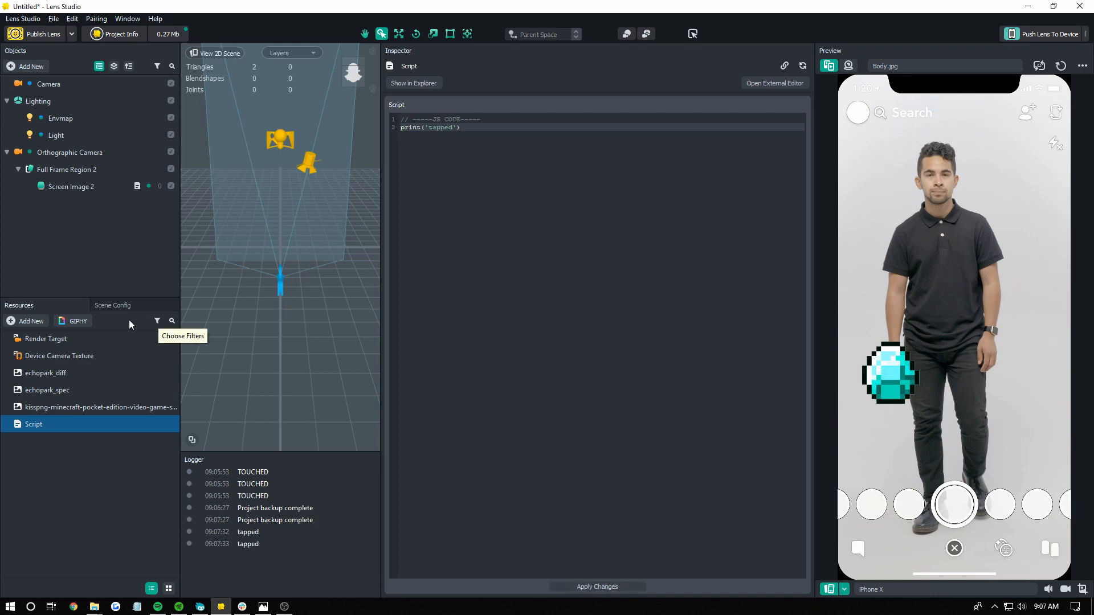
left_click(46, 372)
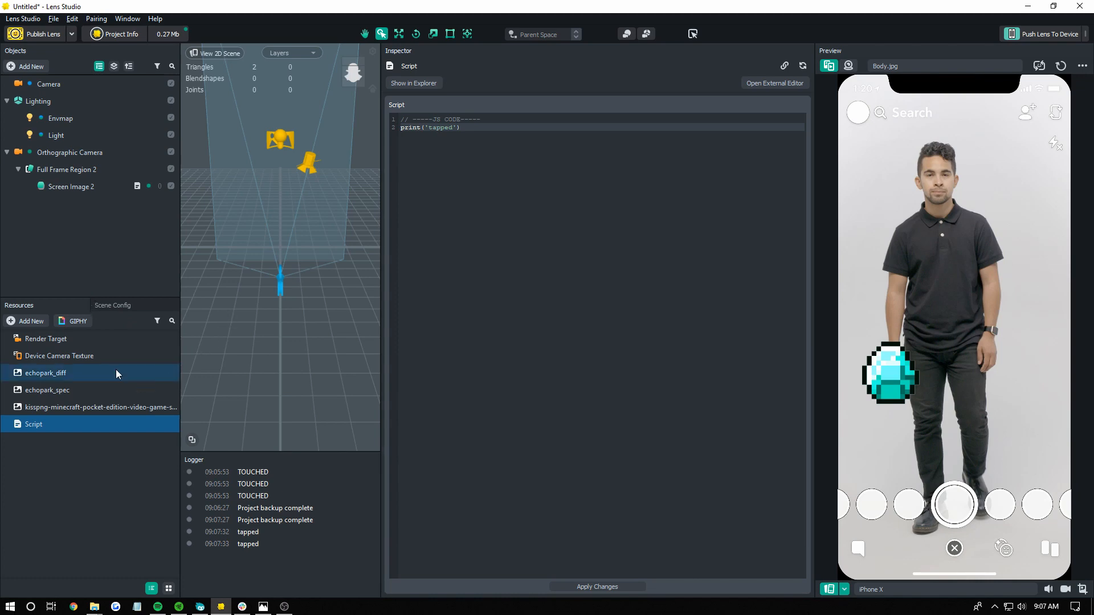
- Tap the diamond to log 'tapped', clear the Logger, and keep Touch Started as the trigger
left_click(70, 186)
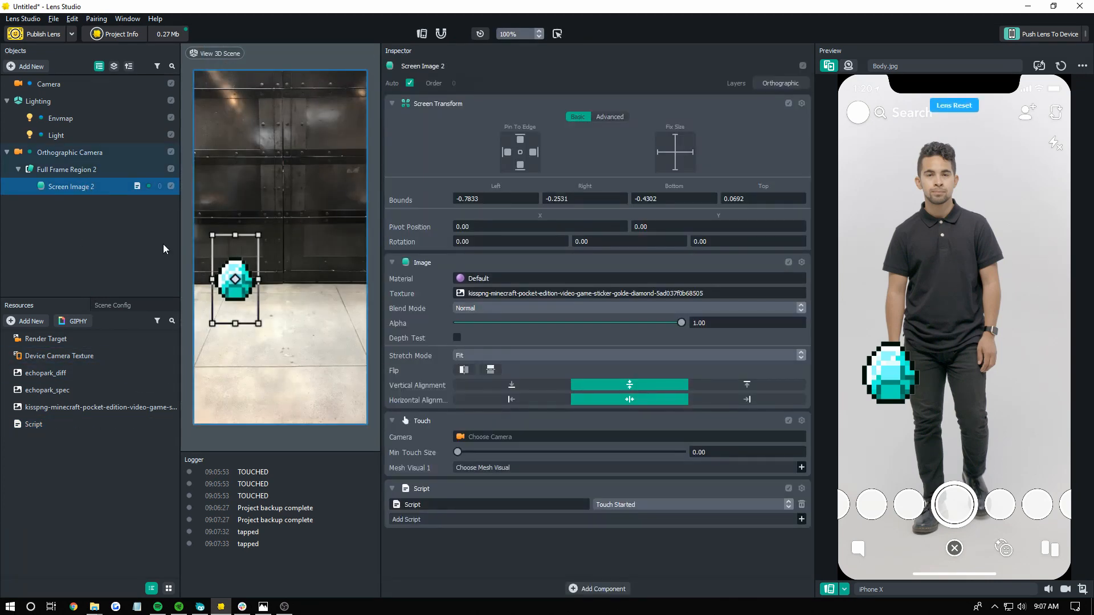
left_click(954, 105)
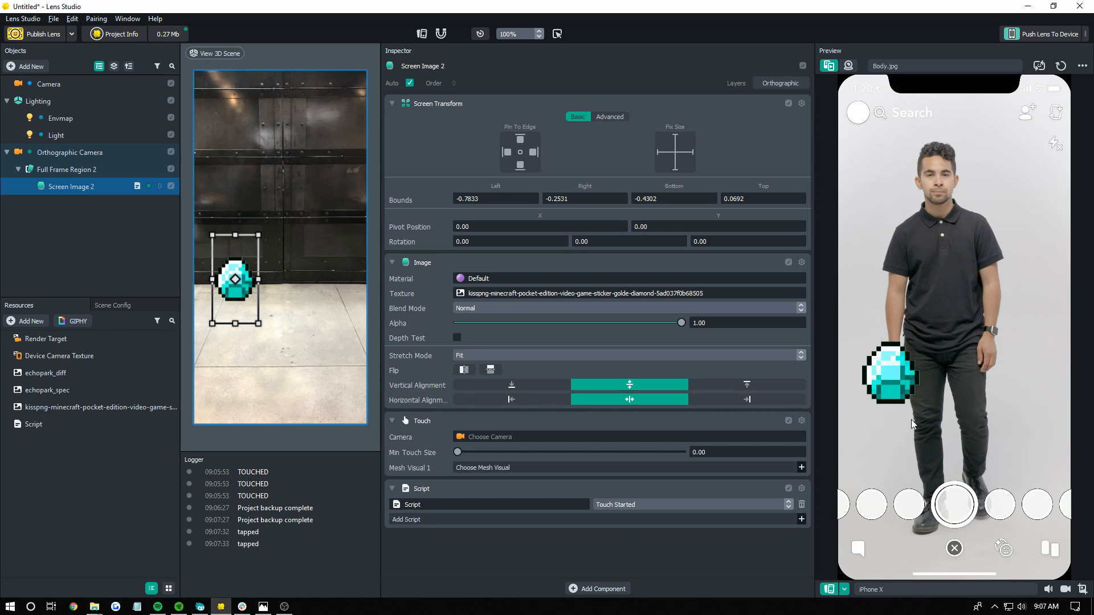
mouse_move(896, 380)
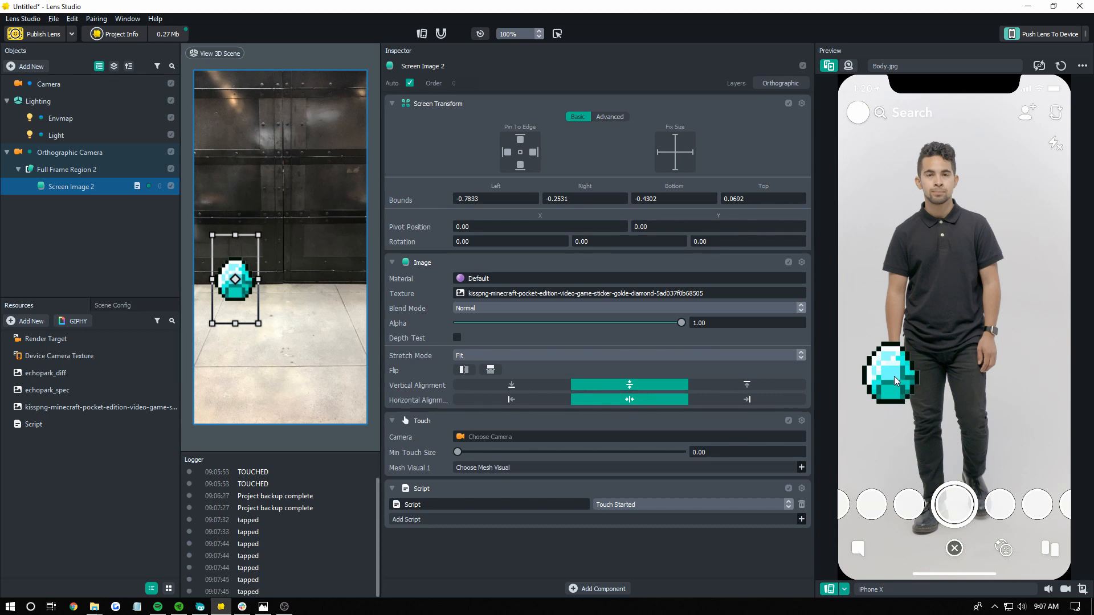
right_click(247, 567)
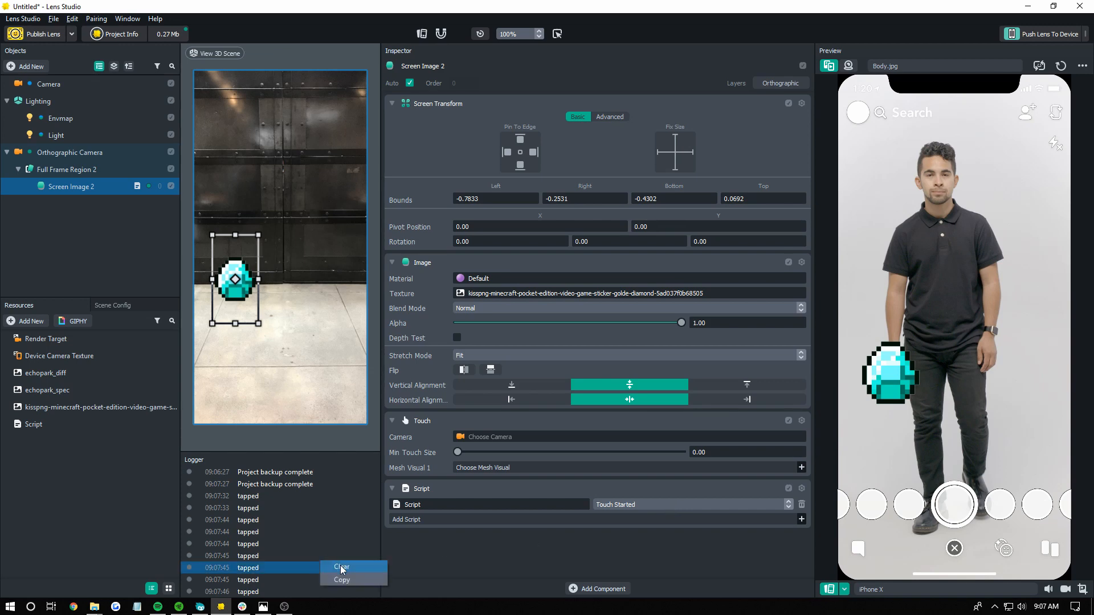
left_click(340, 566)
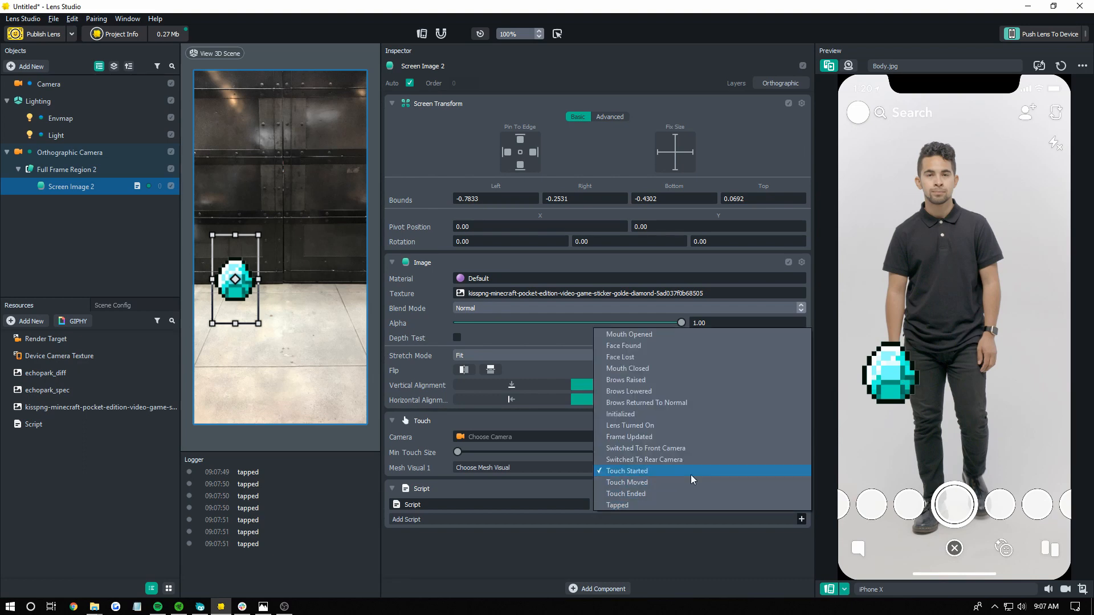
left_click(626, 470)
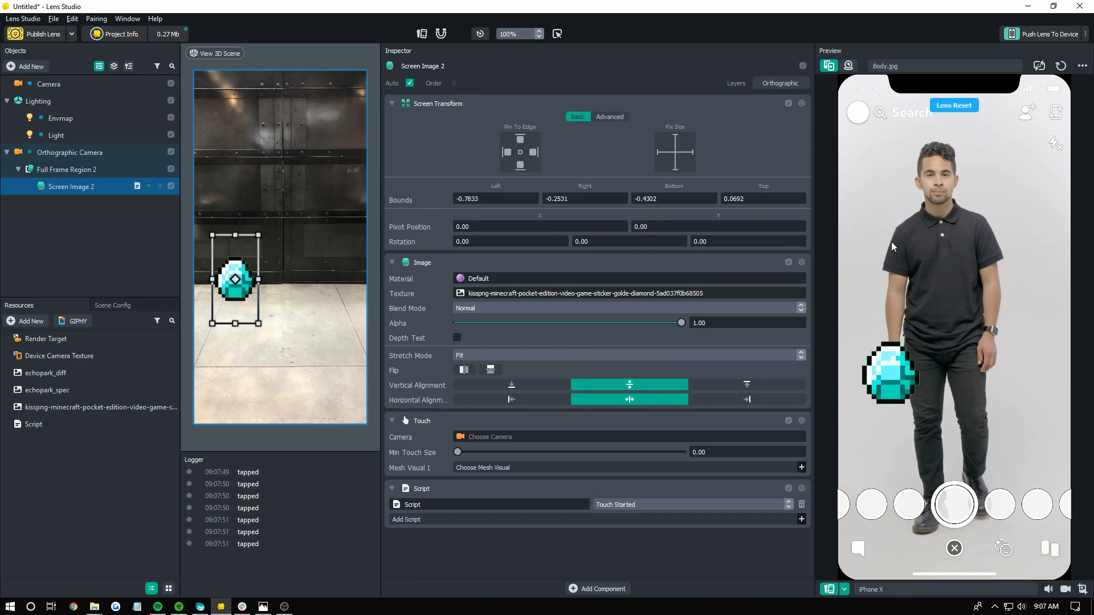